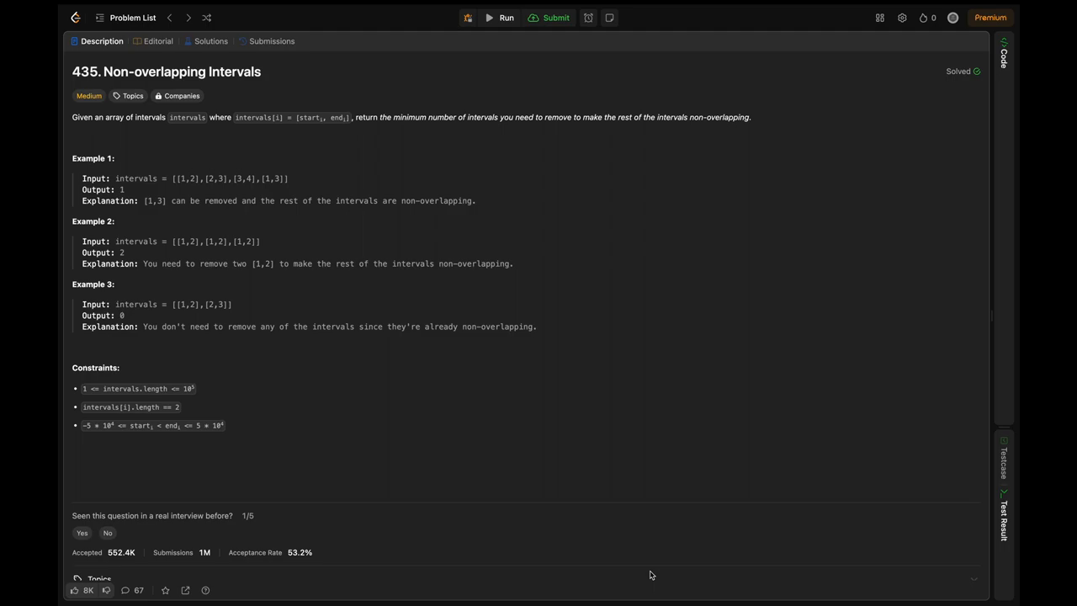
mouse_move(172, 210)
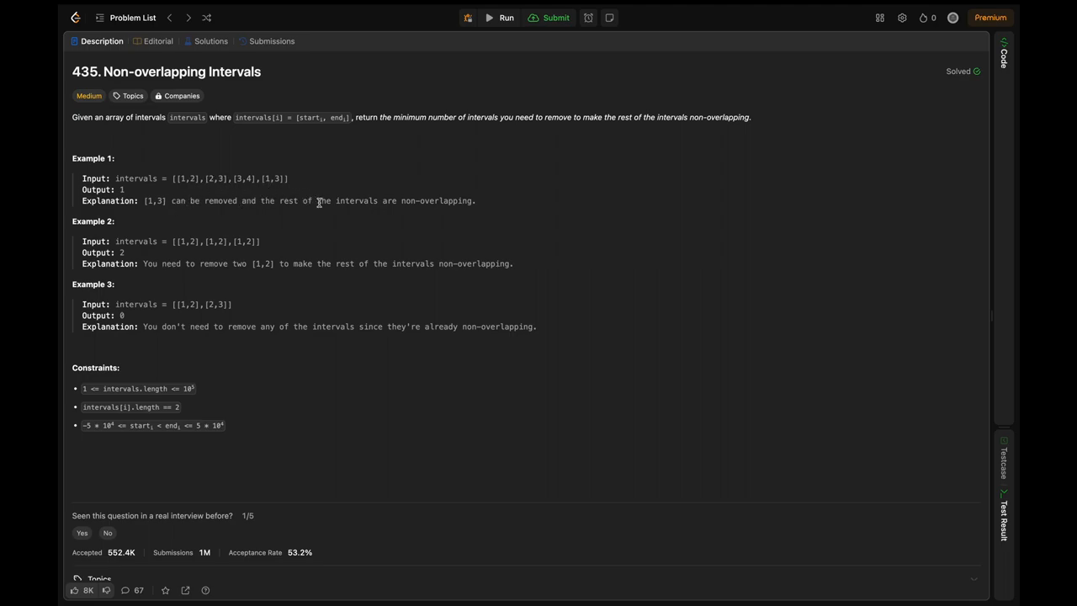
mouse_move(305, 201)
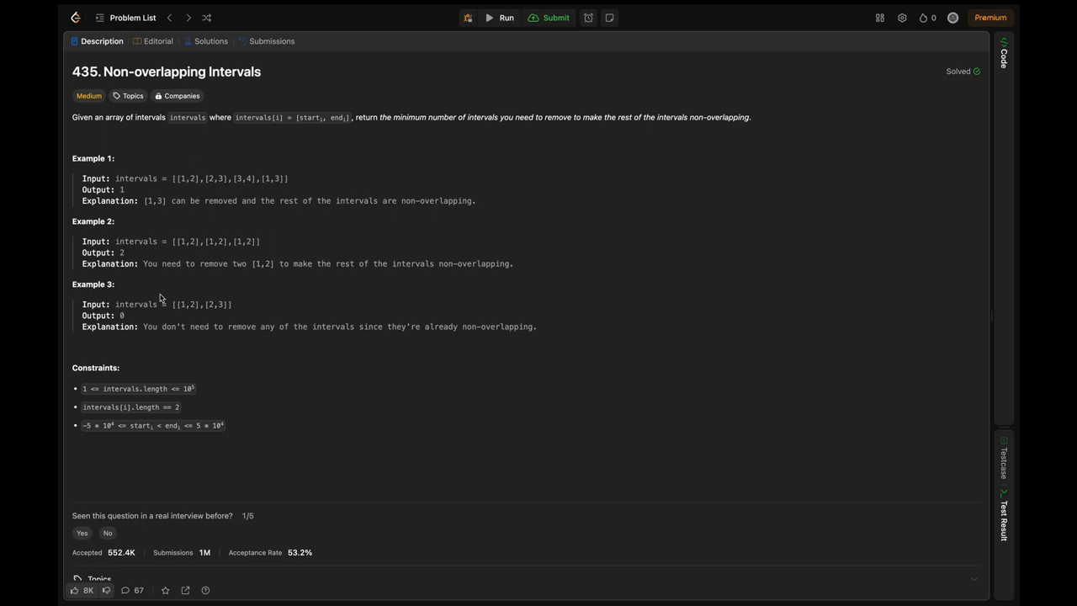
mouse_move(201, 370)
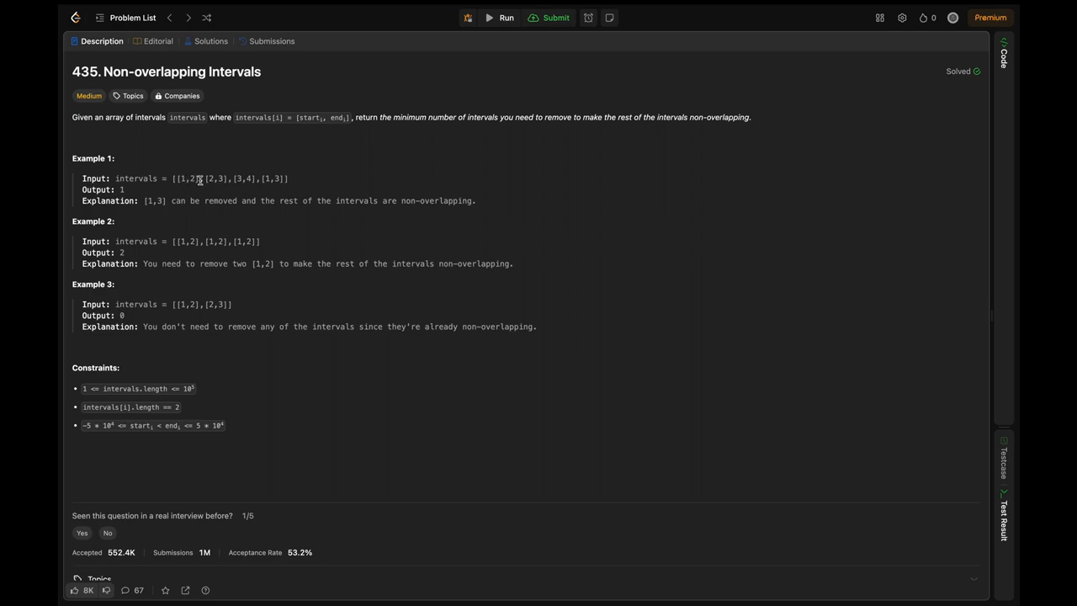
Step: Highlight the first interval 1,2 in Example 1's input list
double_click(189, 178)
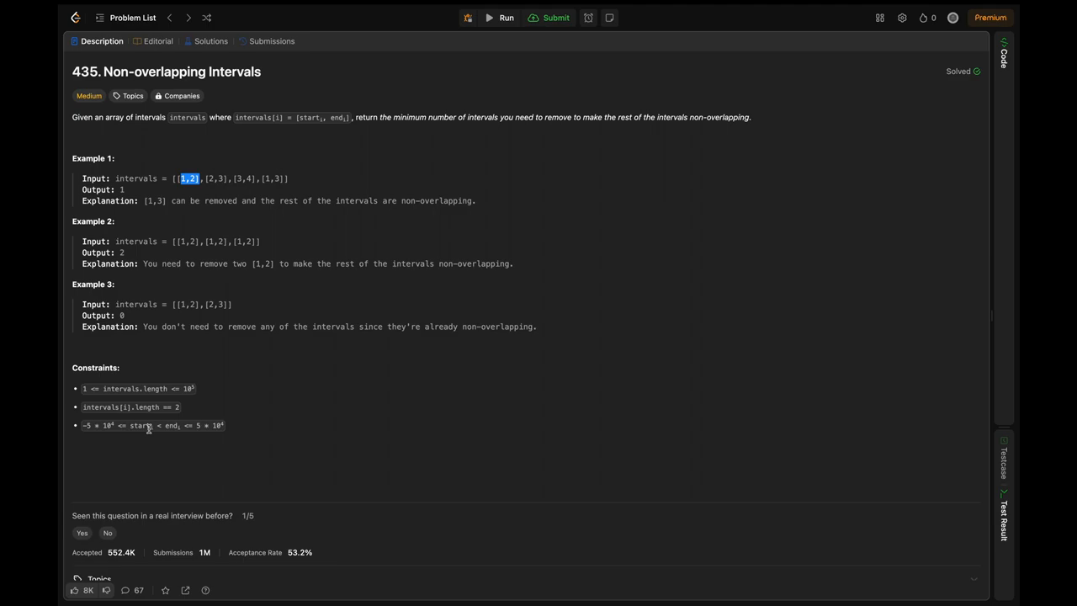
mouse_move(218, 382)
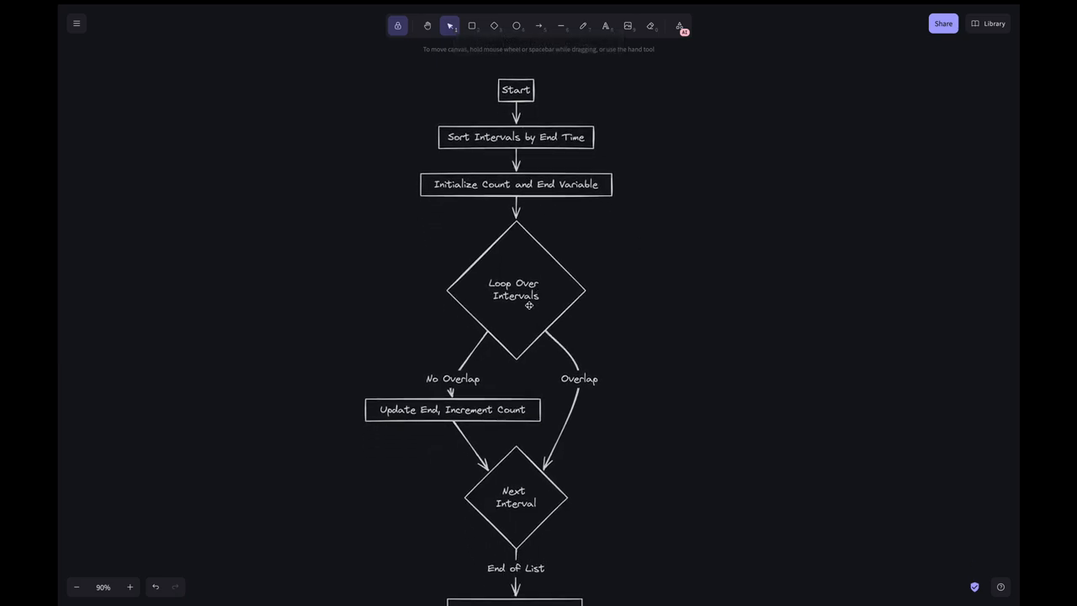
Step: Scroll the flowchart down to reveal the final Return len(intervals) - Count step
scroll("down", 3)
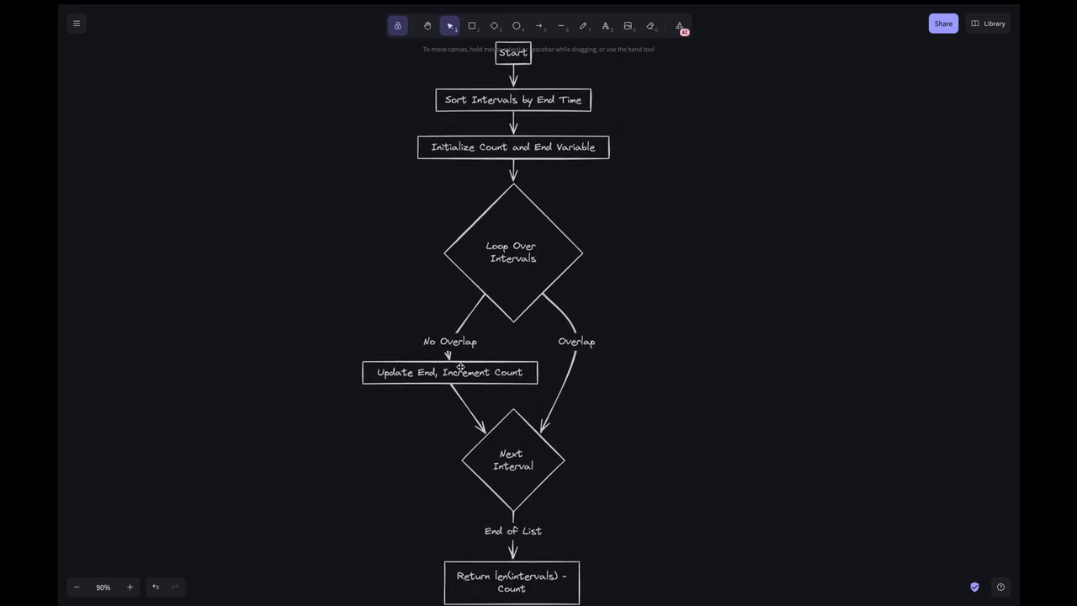
mouse_move(429, 381)
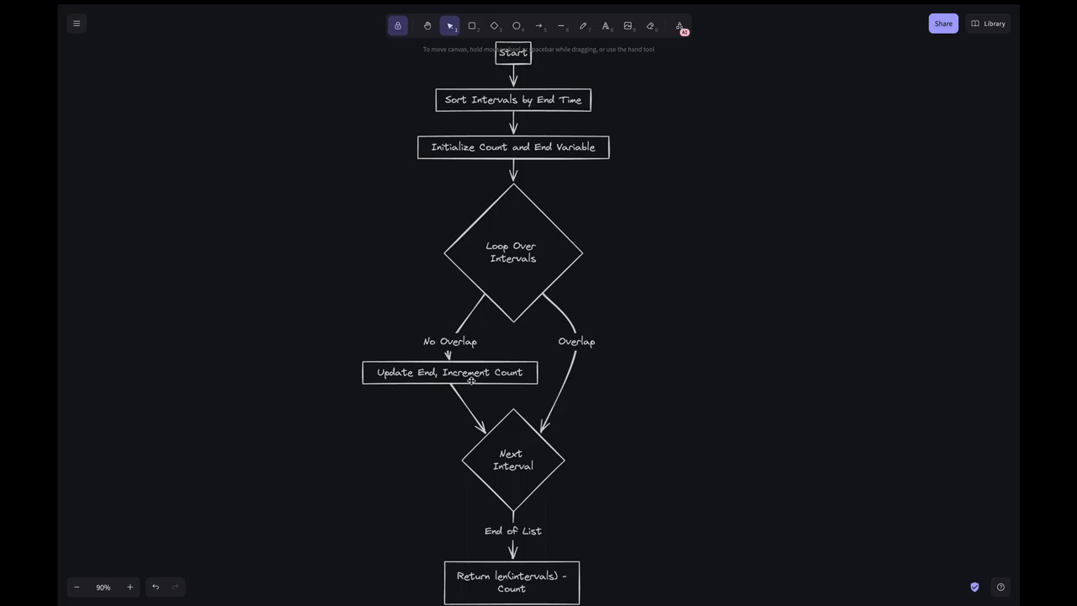
mouse_move(555, 446)
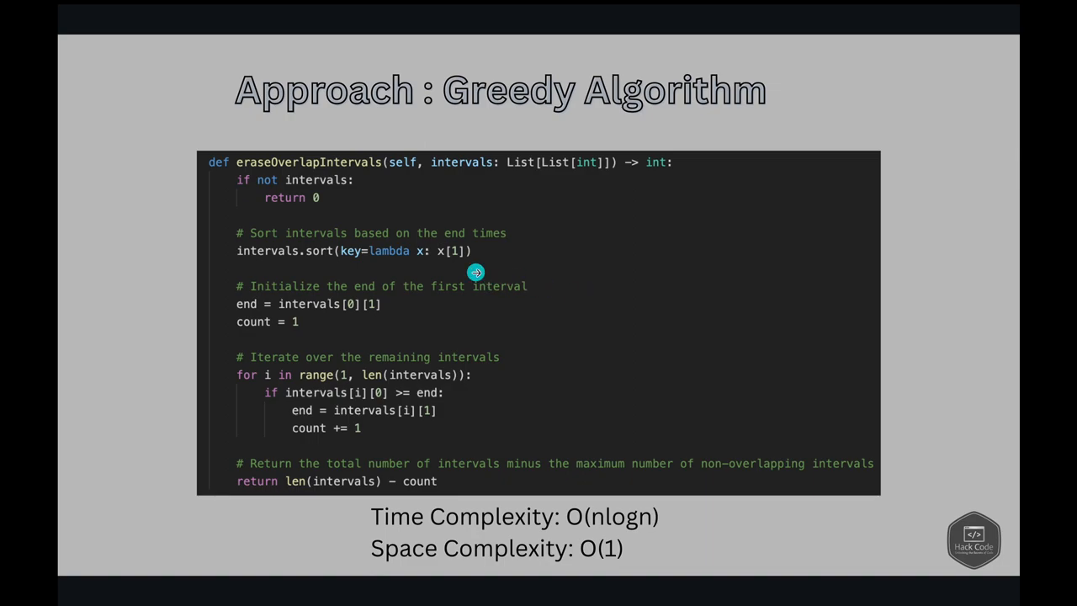
mouse_move(330, 195)
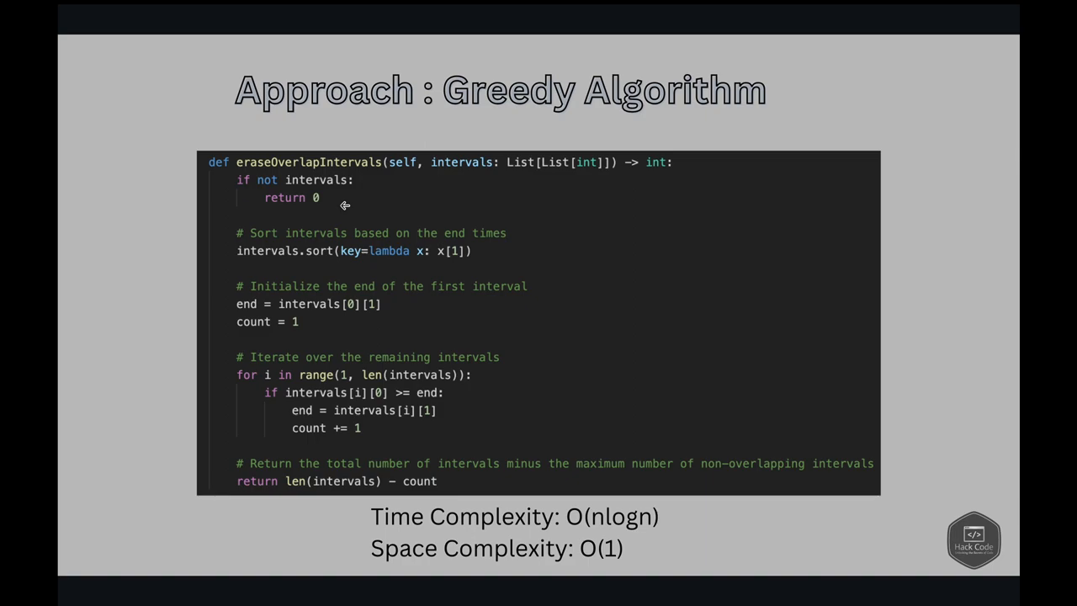
mouse_move(402, 262)
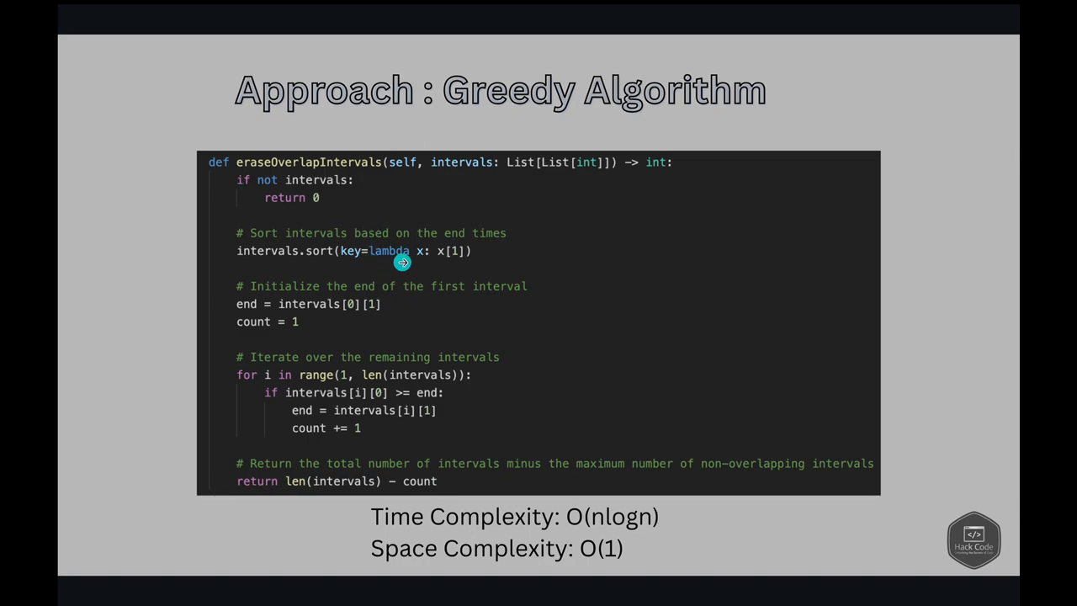
mouse_move(460, 262)
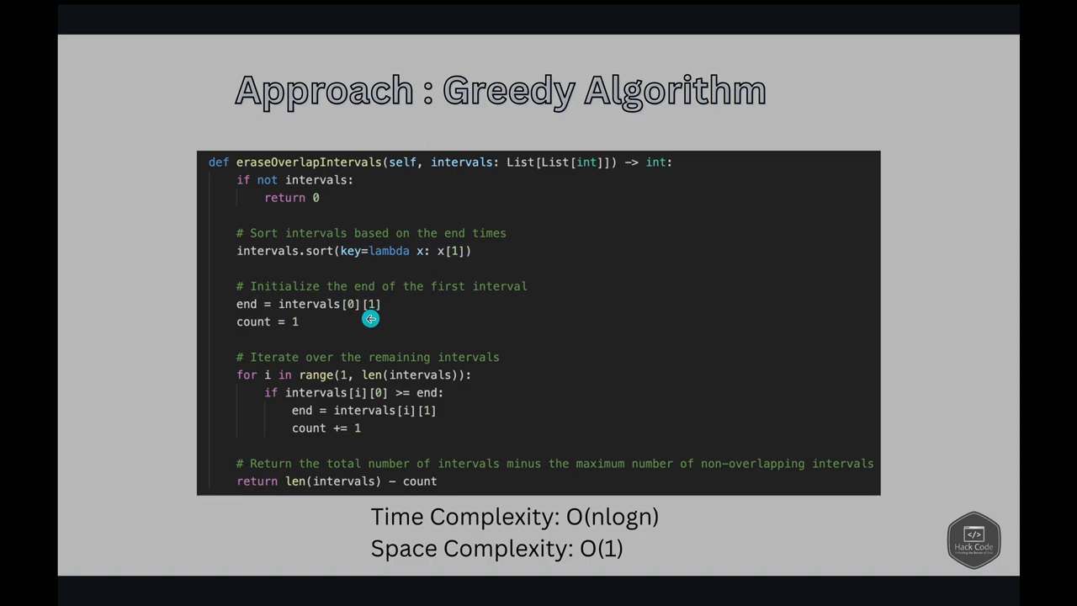
mouse_move(341, 318)
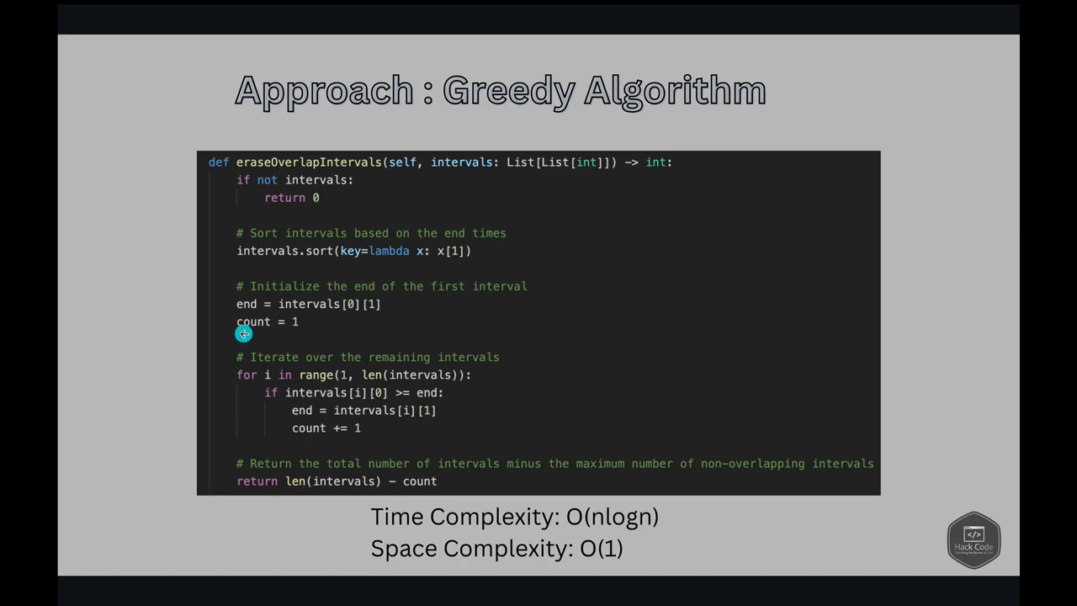
mouse_move(314, 328)
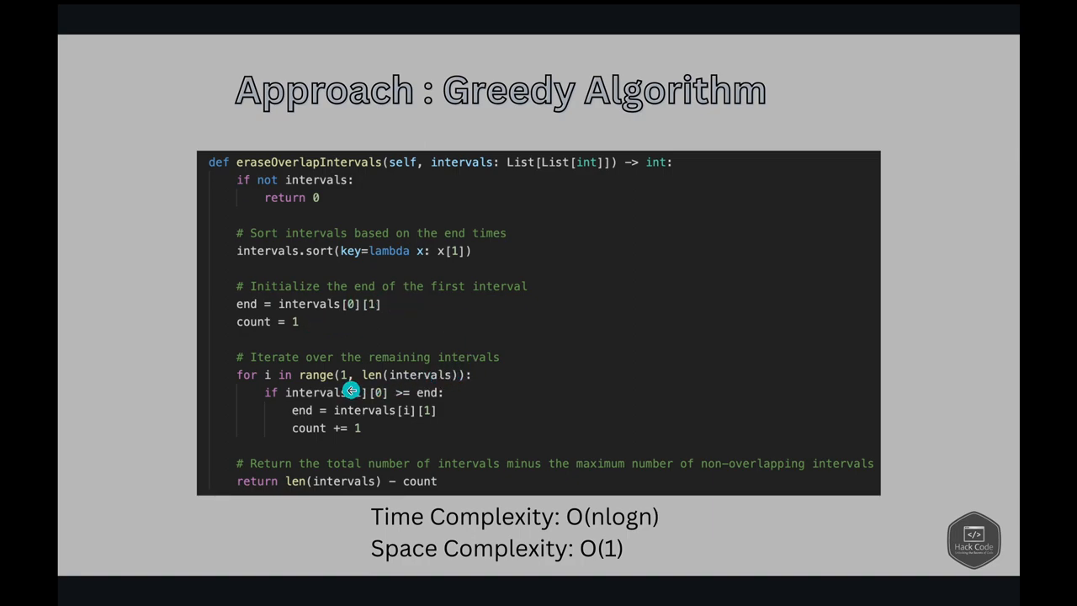
mouse_move(438, 377)
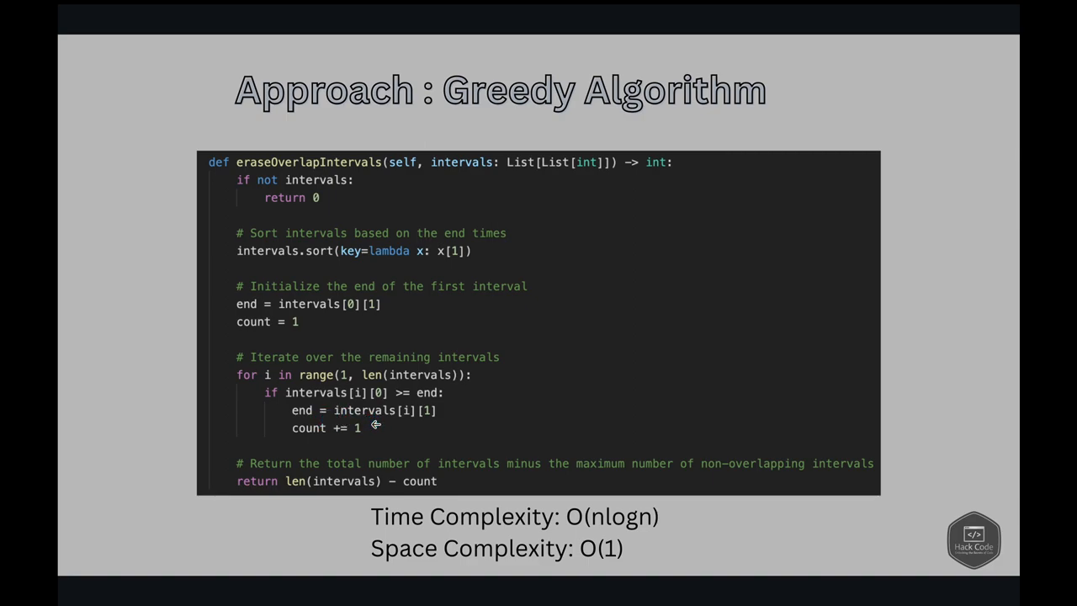
mouse_move(340, 446)
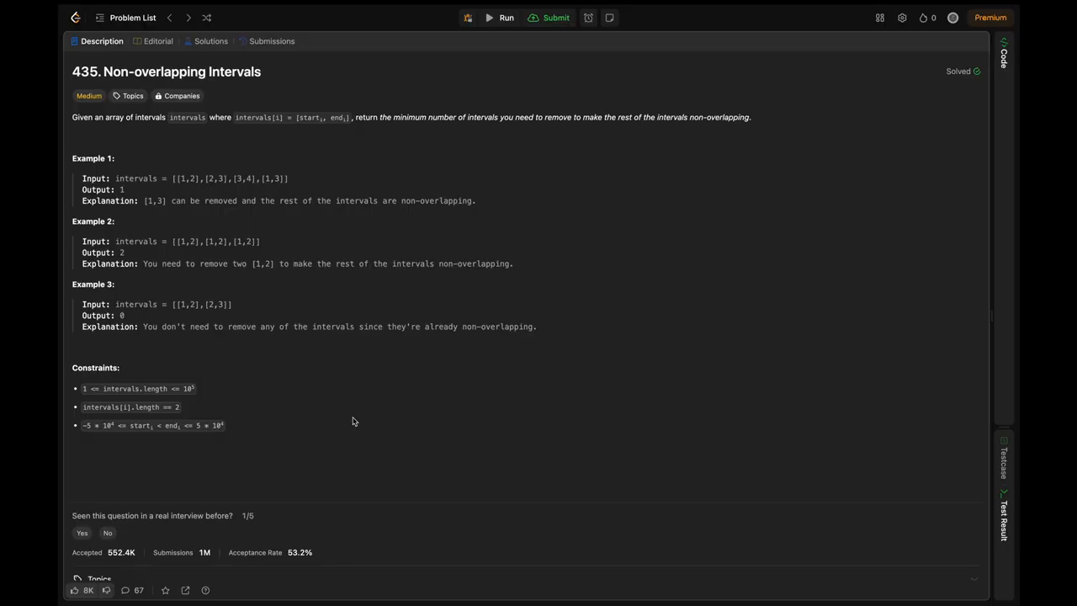
Step: Submit the greedy Python solution and bring up its result in the Submissions view
left_click(1004, 50)
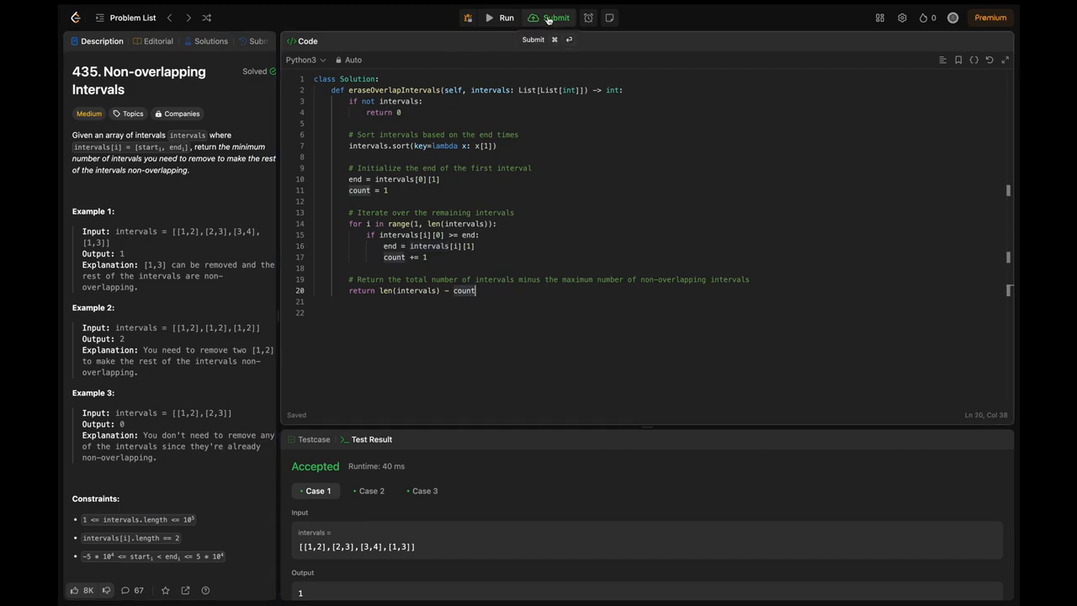
left_click(554, 18)
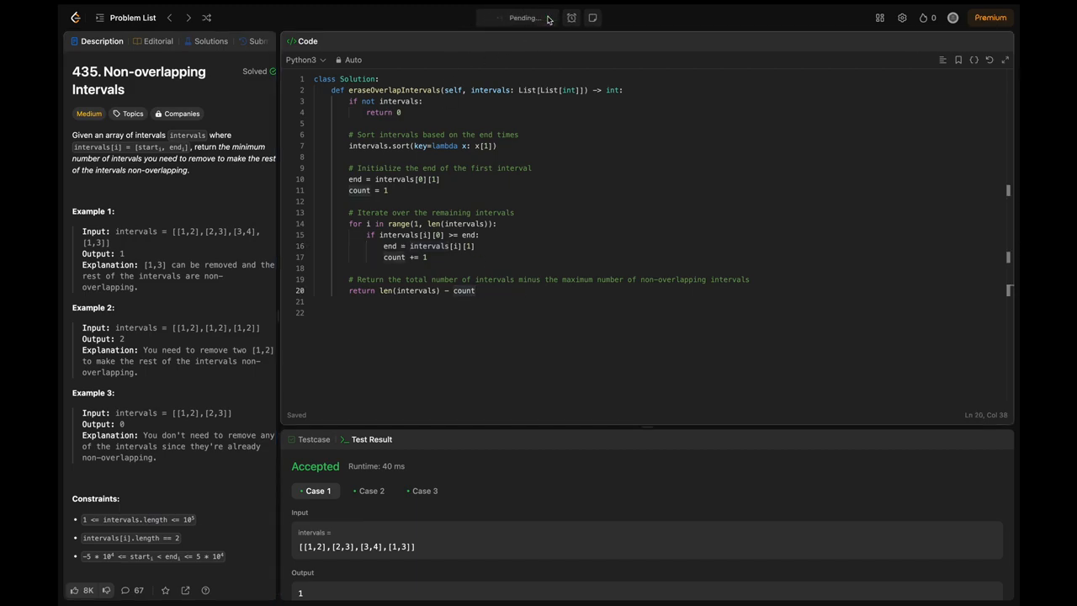
left_click(522, 17)
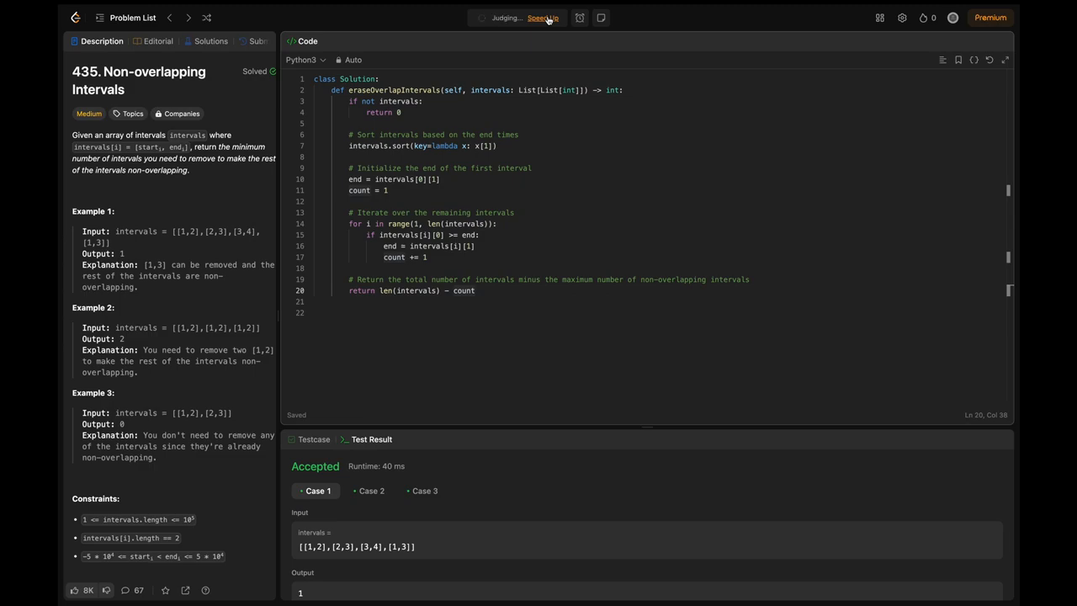
left_click(259, 41)
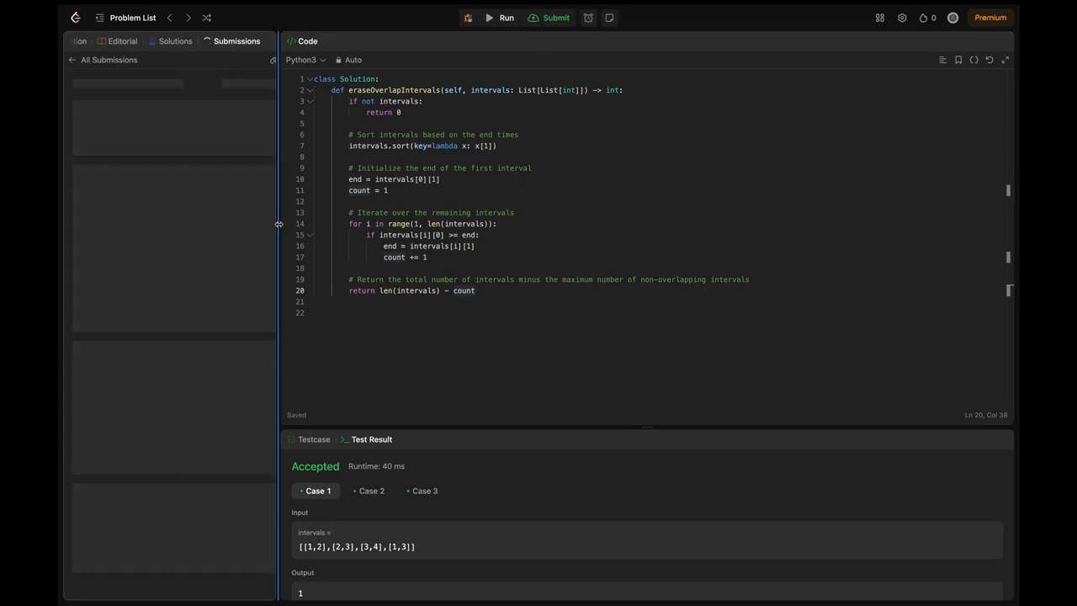